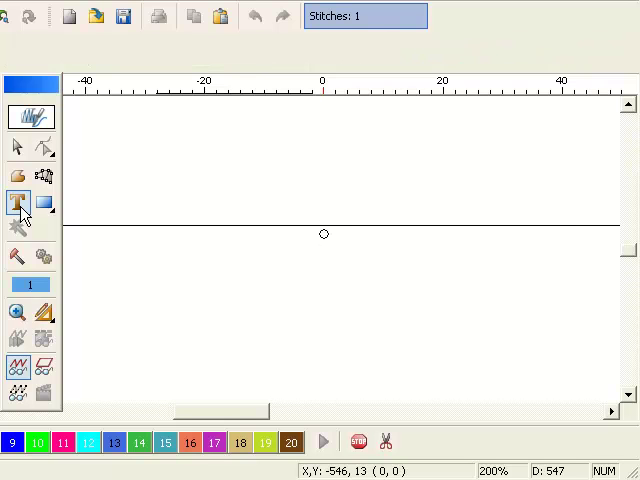
Place a Bauhaus lettering object with stacked lines AAA, 1, BBB, 2, CCC, 3 on the design.
{"action": "left_click", "coordinate": [16, 202]}
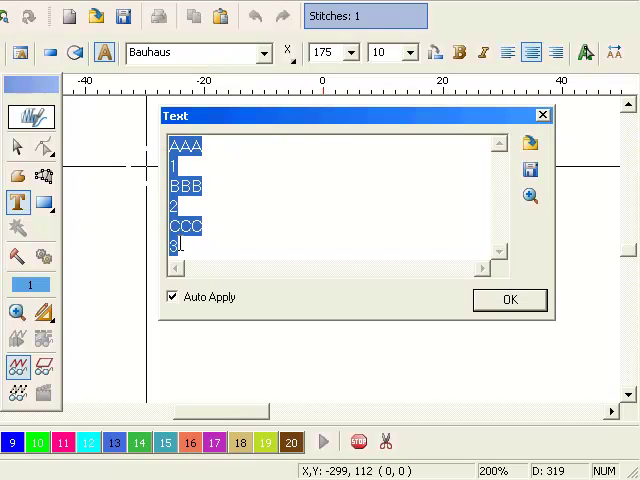
{"action": "left_click", "coordinate": [508, 300]}
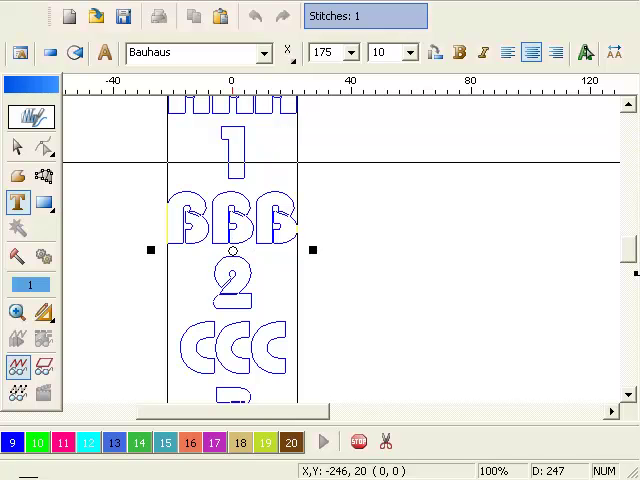
Enable NameDrop in Embroidery Settings with 2 lines per group, leaving AAA above 1 visible.
{"action": "right_click", "coordinate": [370, 160]}
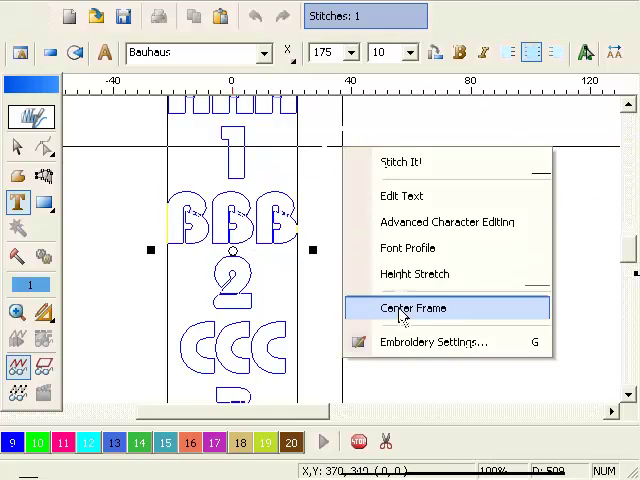
{"action": "left_click", "coordinate": [438, 340]}
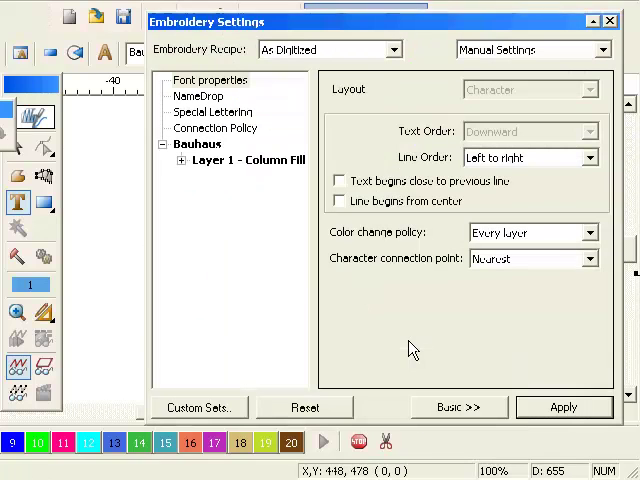
{"action": "left_click", "coordinate": [198, 96]}
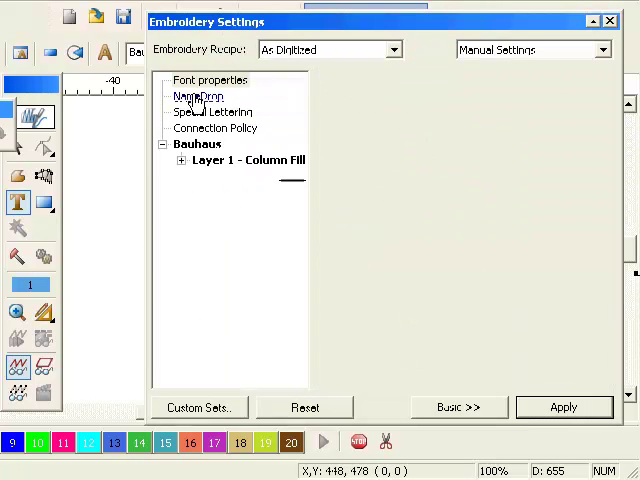
{"action": "left_click", "coordinate": [196, 96]}
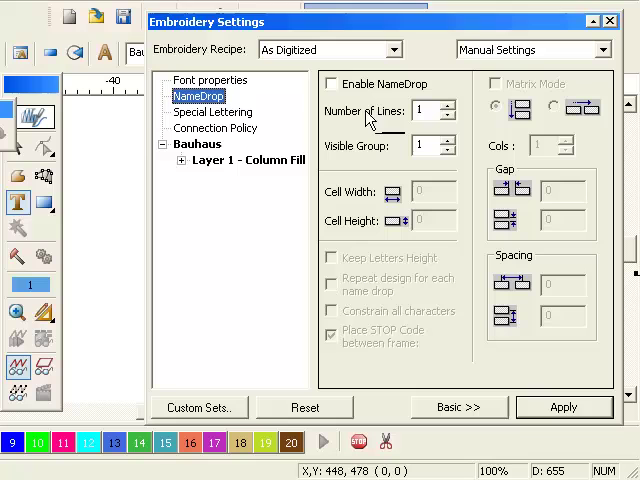
{"action": "left_click", "coordinate": [332, 84]}
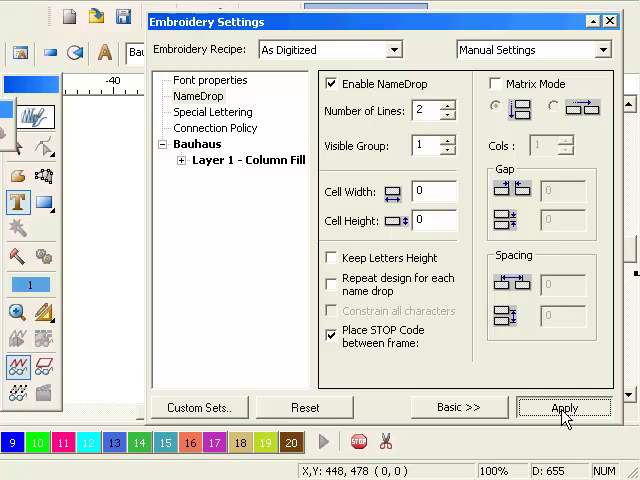
{"action": "left_click", "coordinate": [564, 408]}
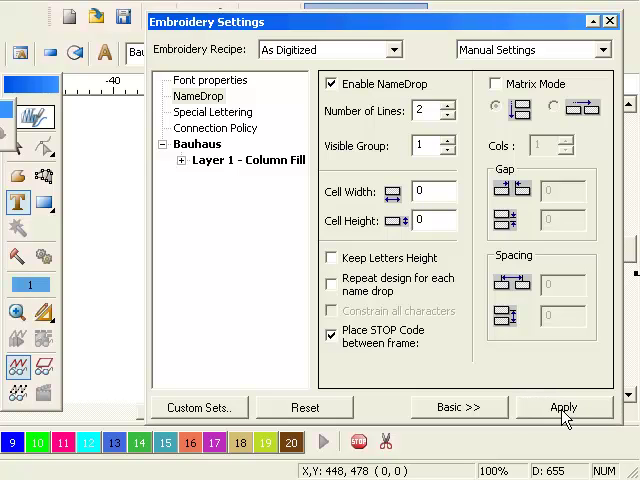
{"action": "left_click", "coordinate": [564, 408]}
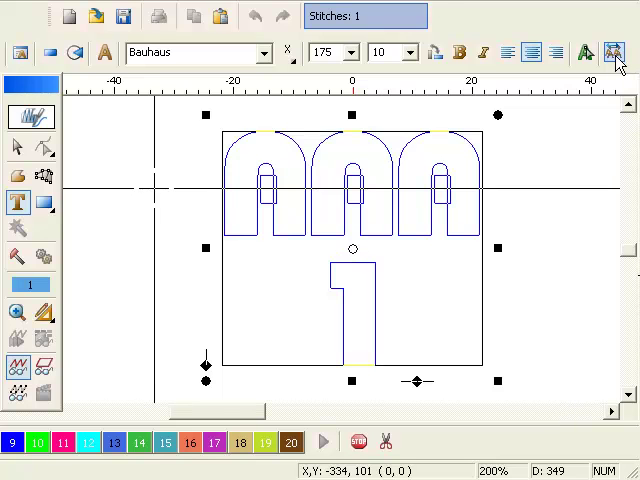
In Advanced Character Edit Heights, set Group 1 height to 50 so line one is shorter.
{"action": "left_click", "coordinate": [614, 52]}
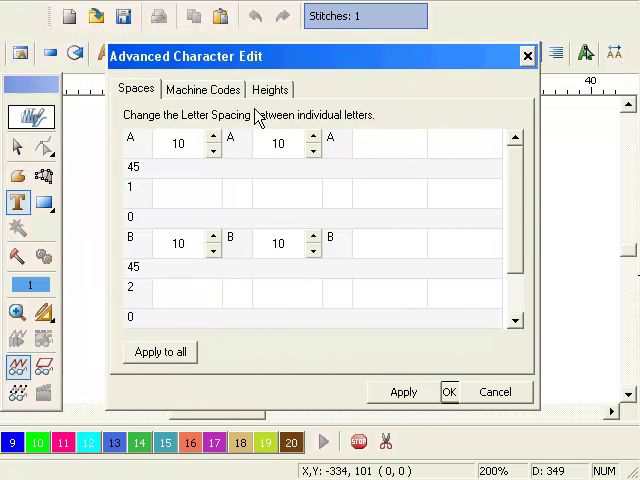
{"action": "left_click", "coordinate": [268, 88]}
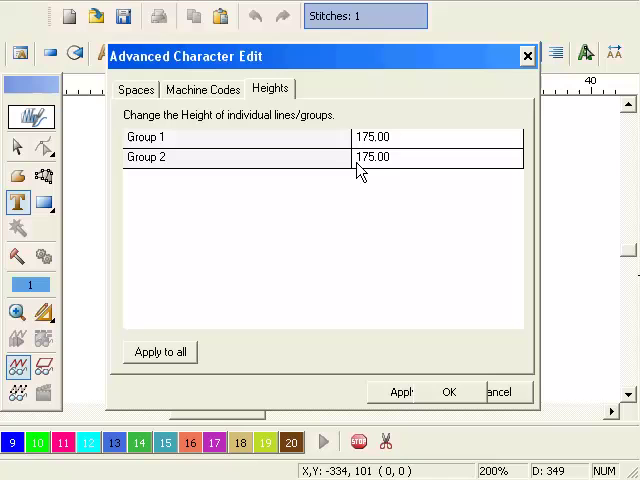
{"action": "type", "text": "50"}
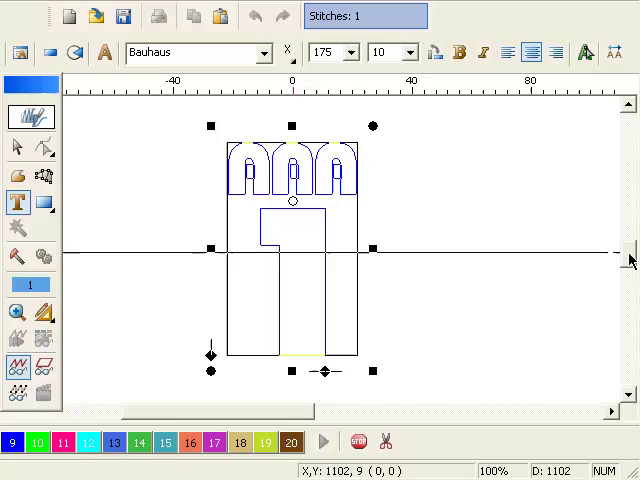
Select line 2 in the multifont selector and assign it the Stymie font, keeping line 1 Bauhaus.
{"action": "left_click", "coordinate": [290, 52]}
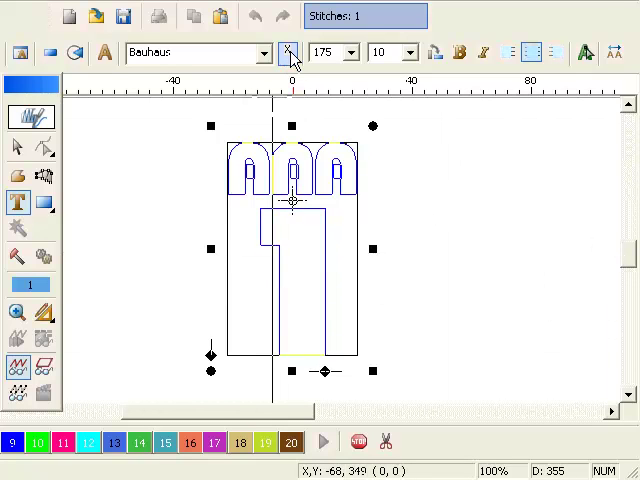
{"action": "left_click", "coordinate": [292, 52]}
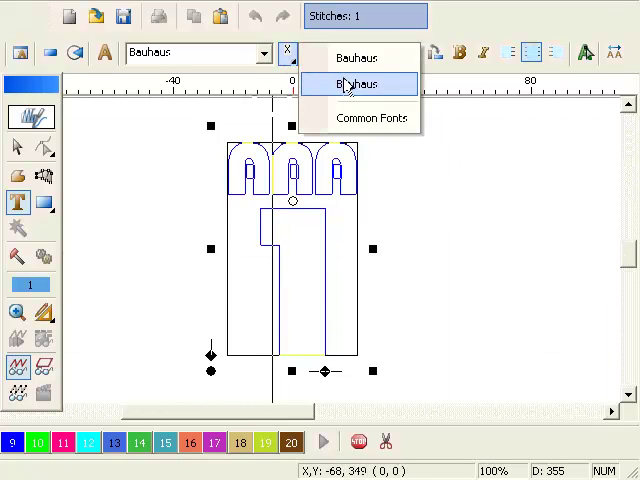
{"action": "left_click", "coordinate": [356, 84]}
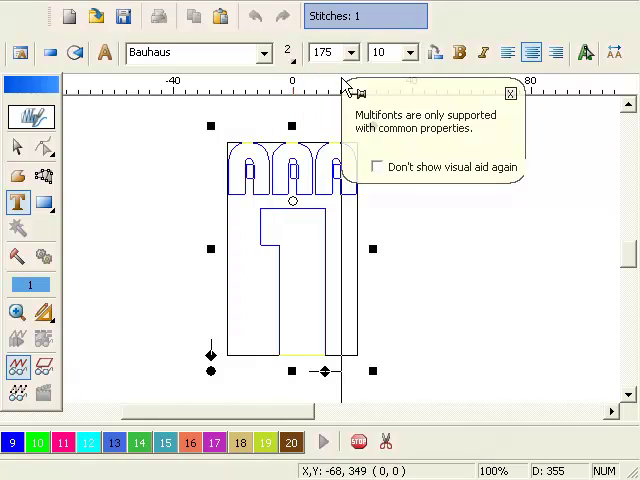
{"action": "left_click", "coordinate": [264, 52]}
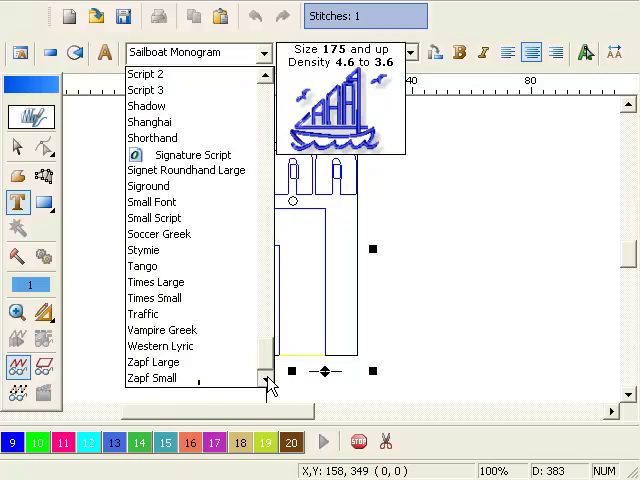
{"action": "left_click", "coordinate": [144, 250]}
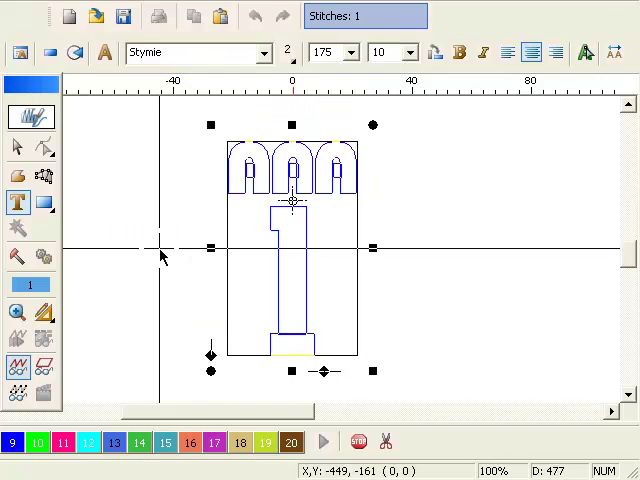
{"action": "mouse_move", "coordinate": [536, 244]}
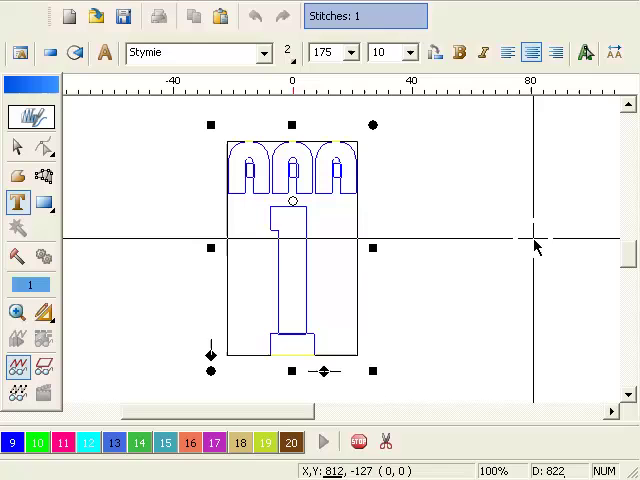